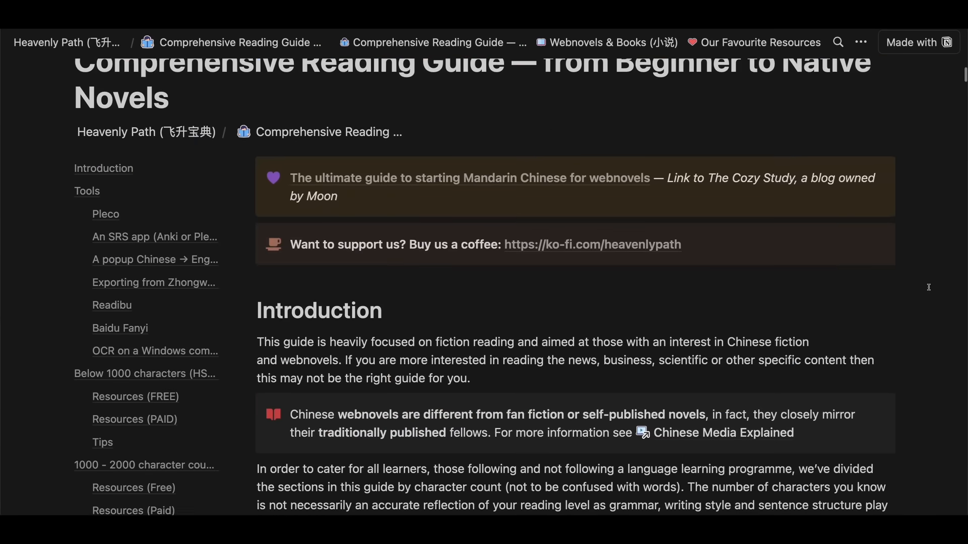
Scroll down to the diagram linking Discussions ids to Comments and workspace ids to posts.
{"action": "scroll", "scroll_direction": "down", "scroll_amount": 3}
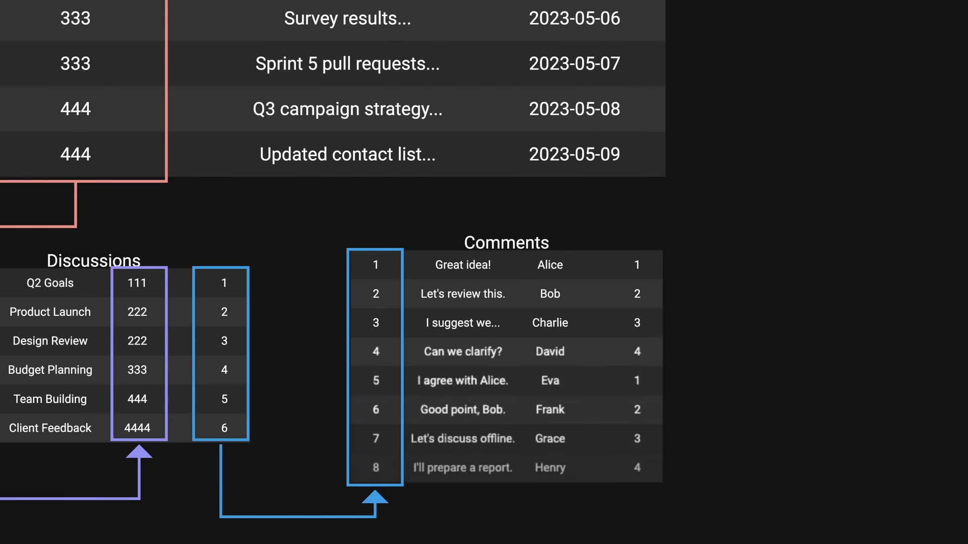
{"action": "scroll", "scroll_direction": "down", "scroll_amount": 3}
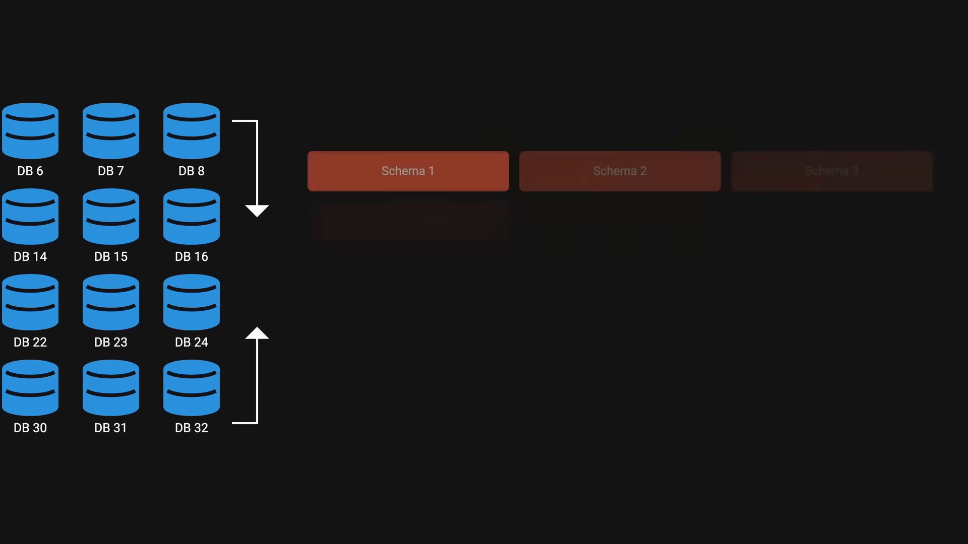
Expand Schema 1 to reveal its Workspace, Discussion and Comment tables beside DB 6–31.
{"action": "left_click", "coordinate": [407, 172]}
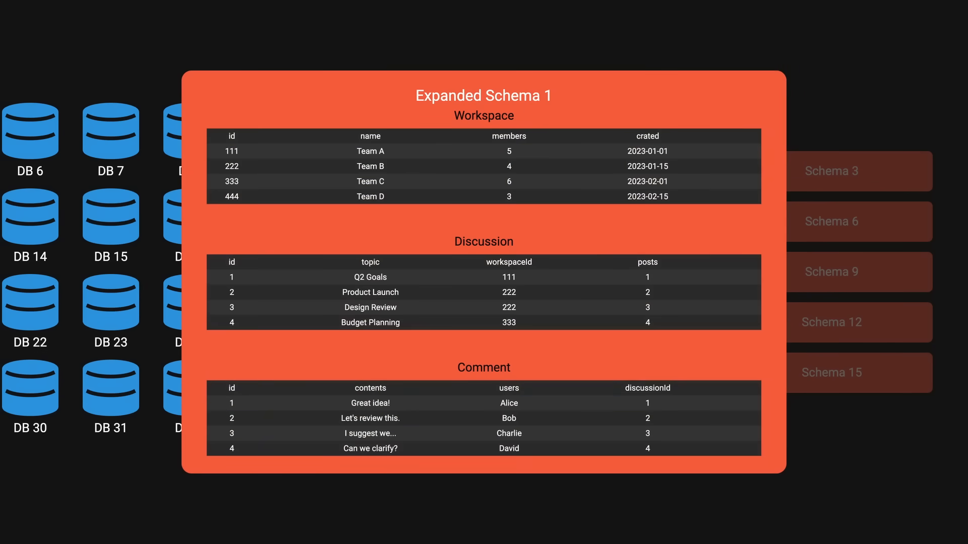